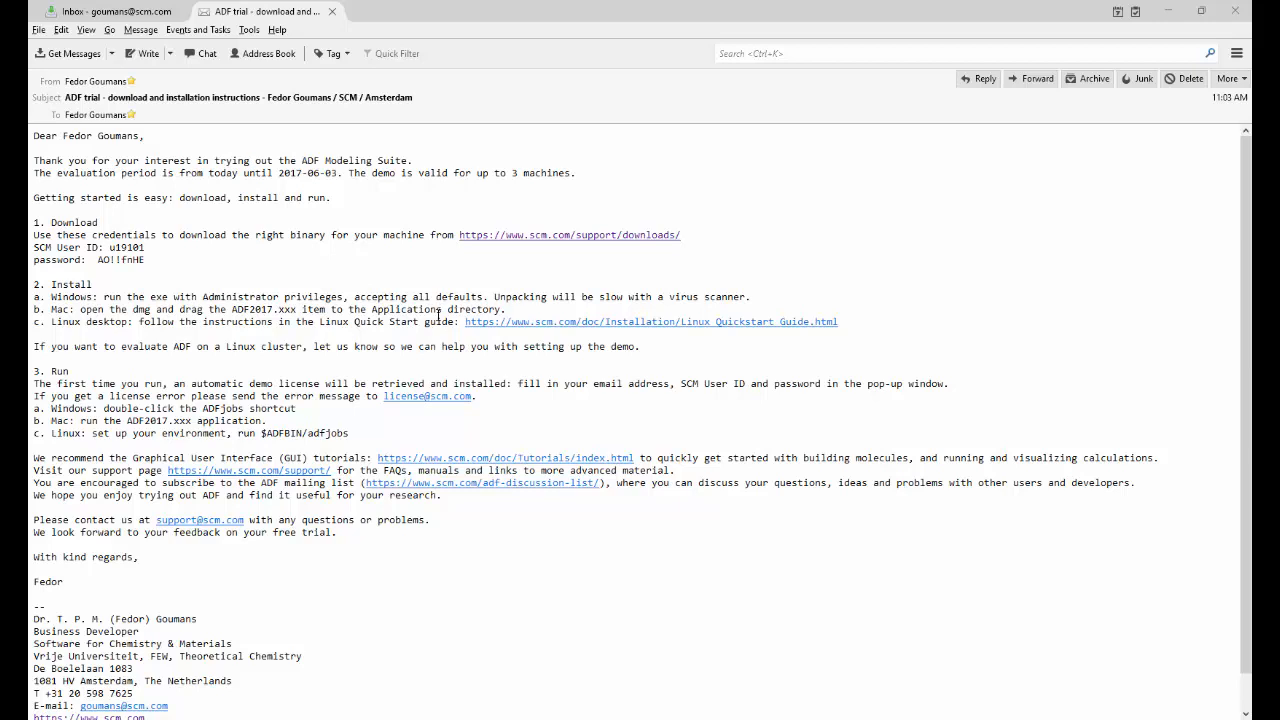
pyautogui.moveTo(580, 240)
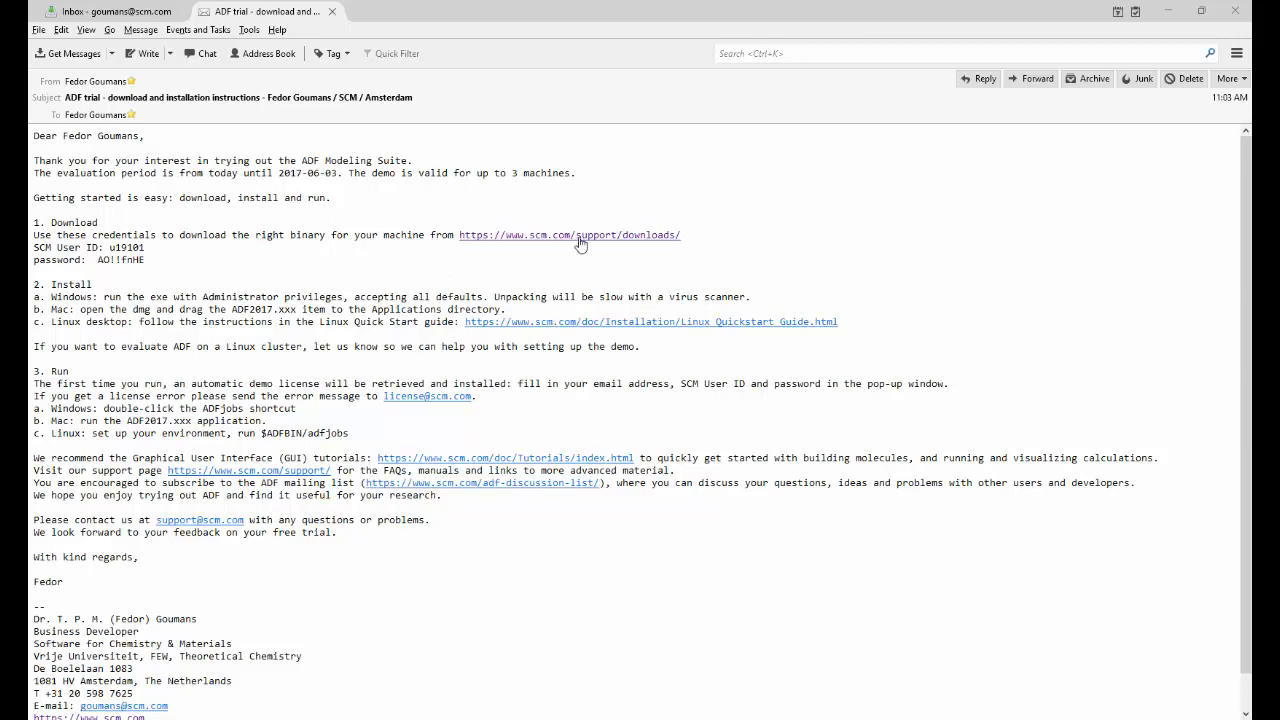
# Step: Follow the scm.com/support/downloads link from the trial email into Chrome
pyautogui.click(568, 236)
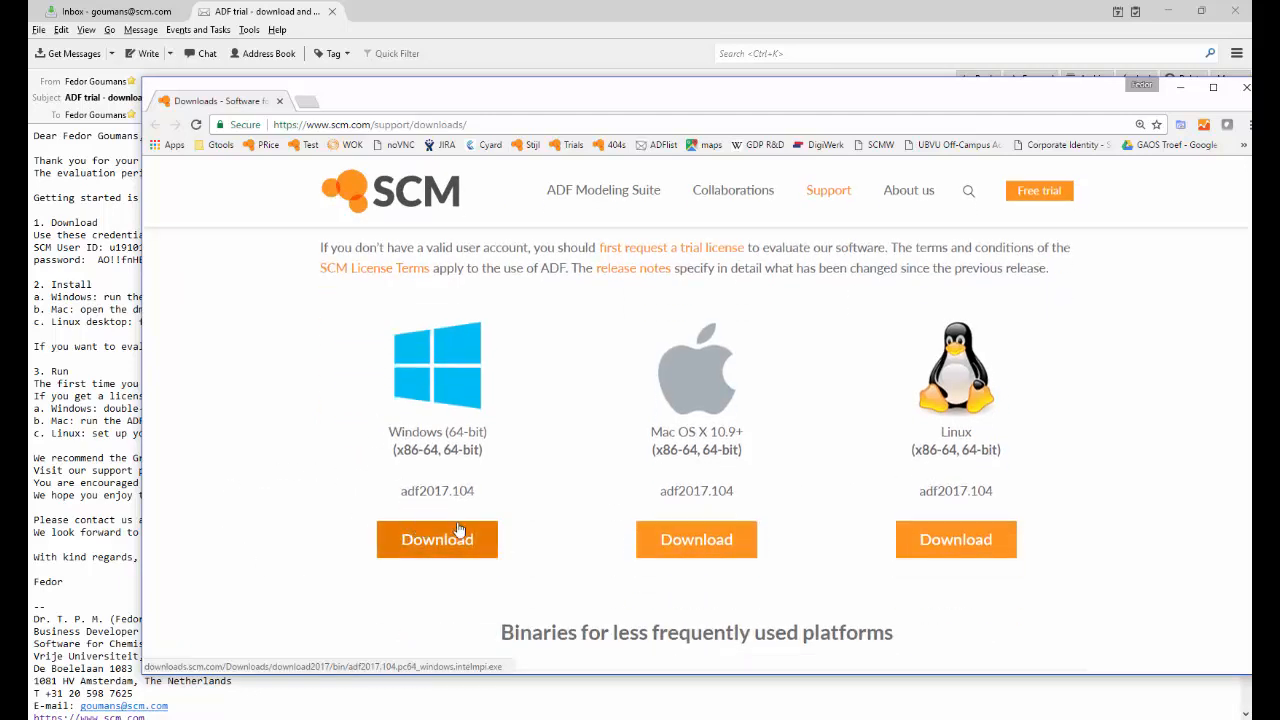
# Step: Review the platform builds and start the Windows 64-bit adf2017.104 download
pyautogui.scroll(-3)
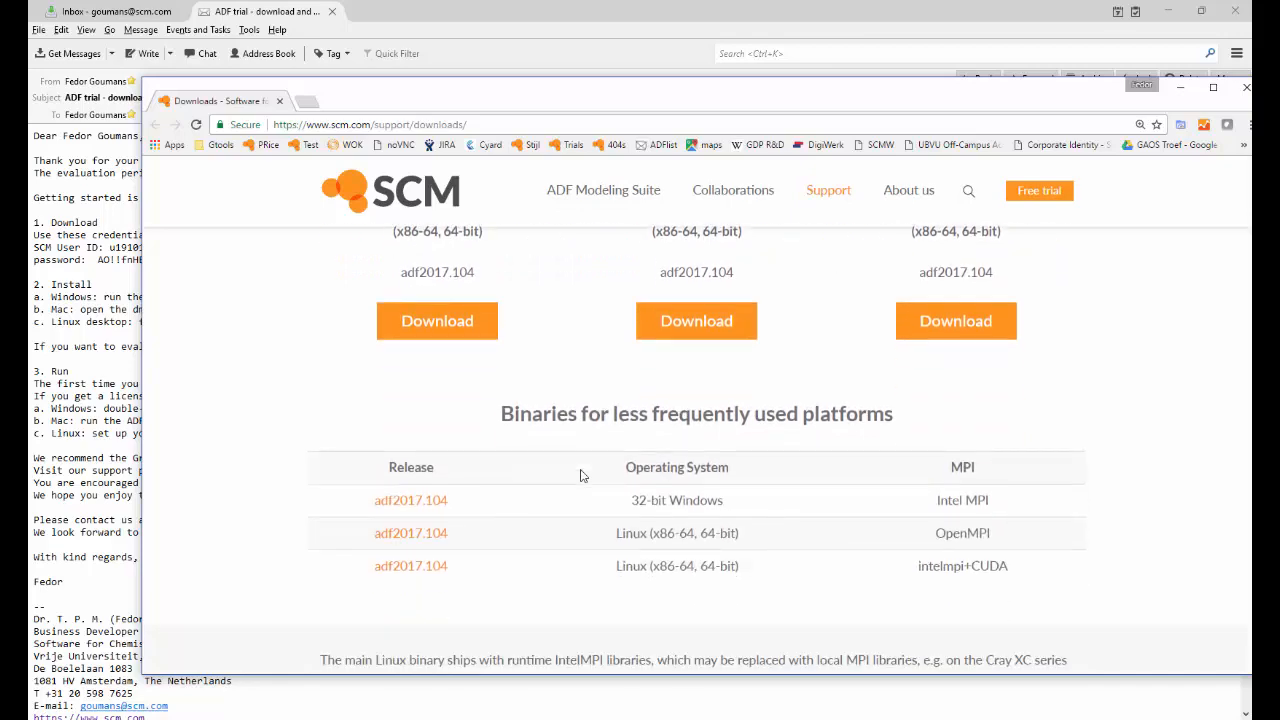
pyautogui.moveTo(726, 584)
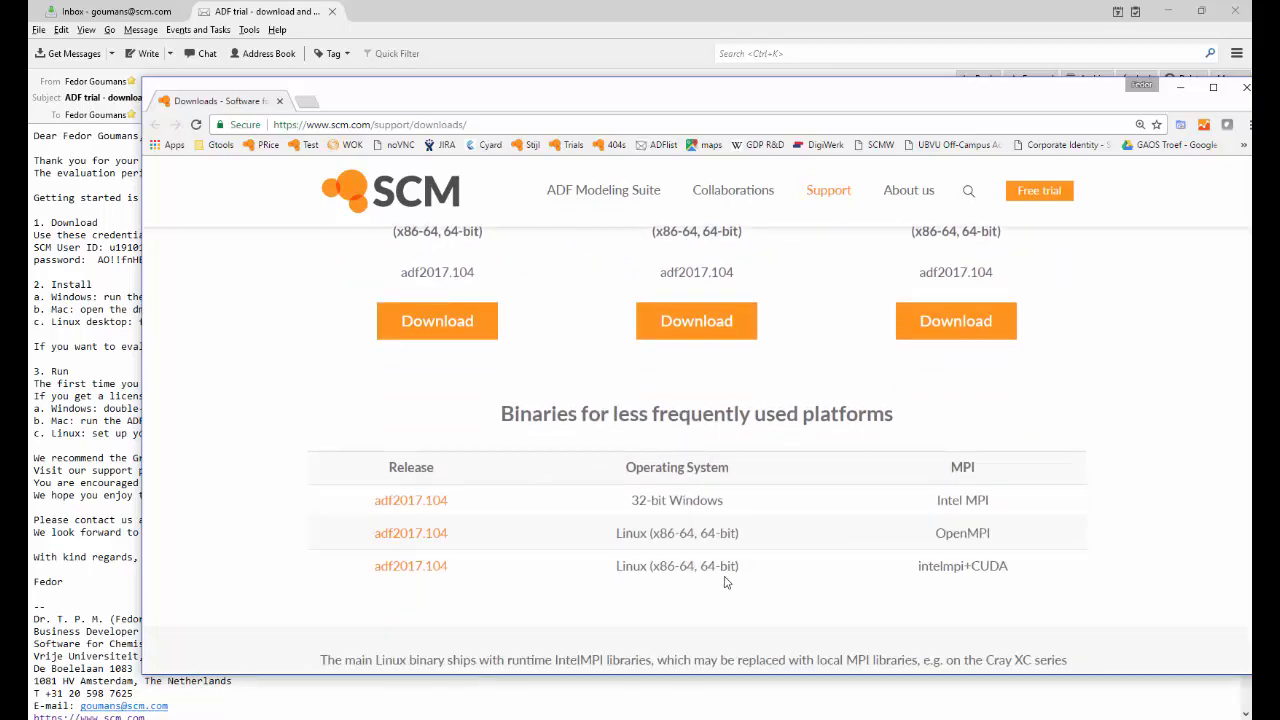
pyautogui.scroll(-3)
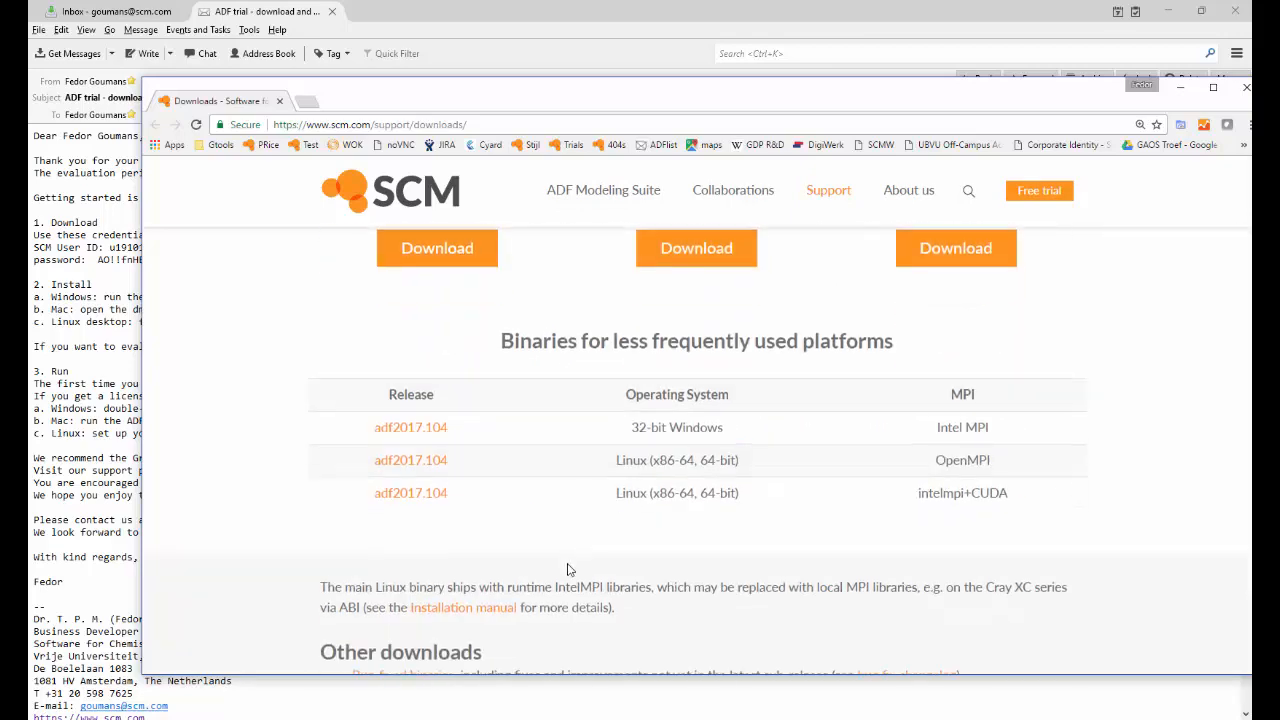
pyautogui.scroll(-3)
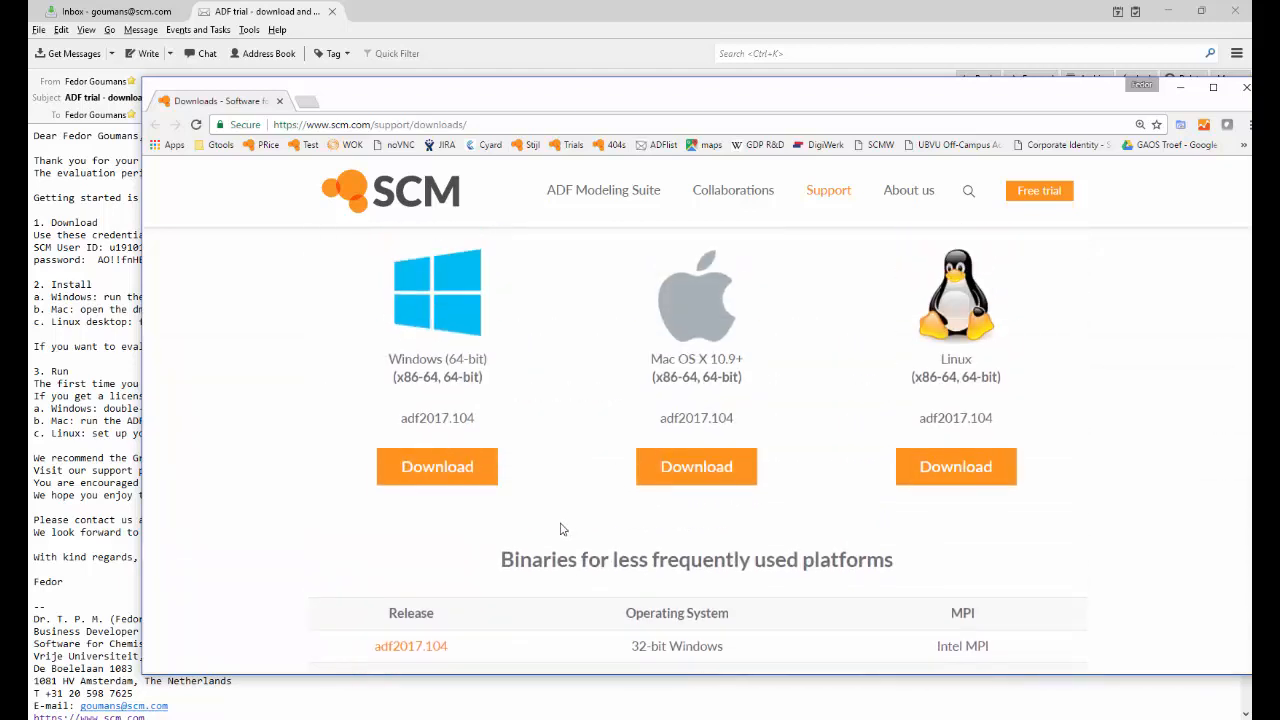
pyautogui.moveTo(436, 466)
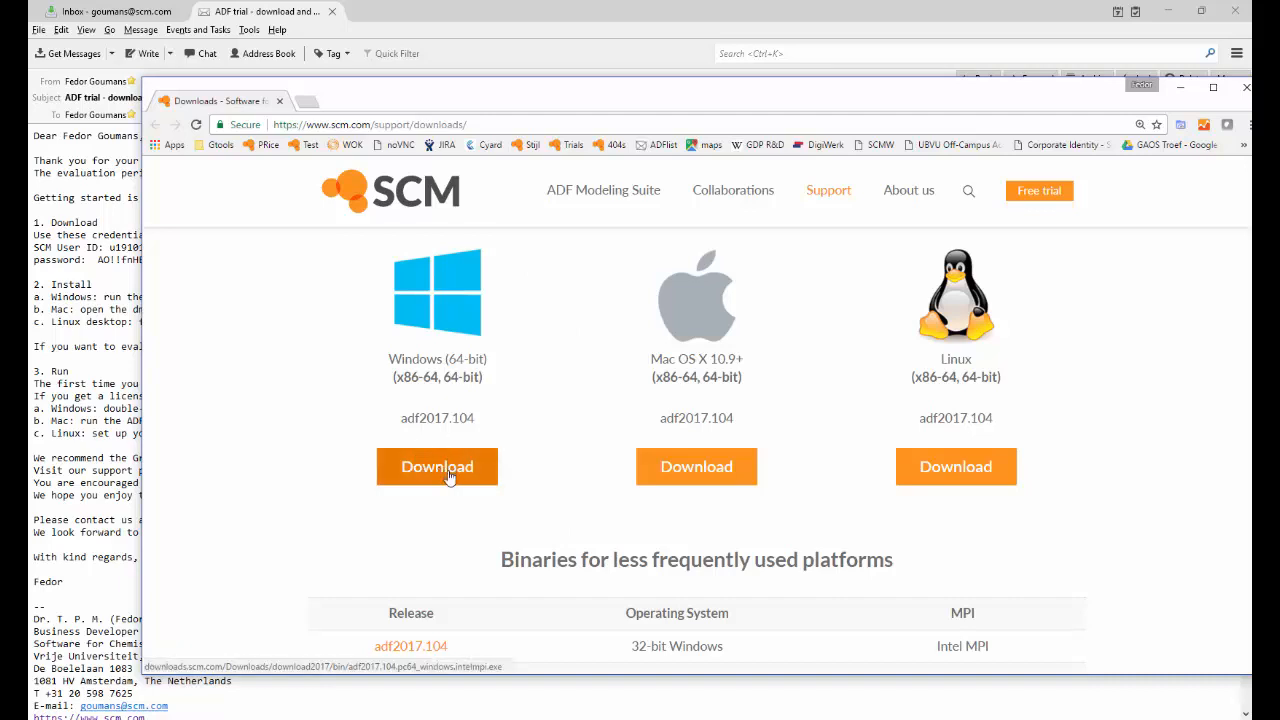
pyautogui.click(436, 466)
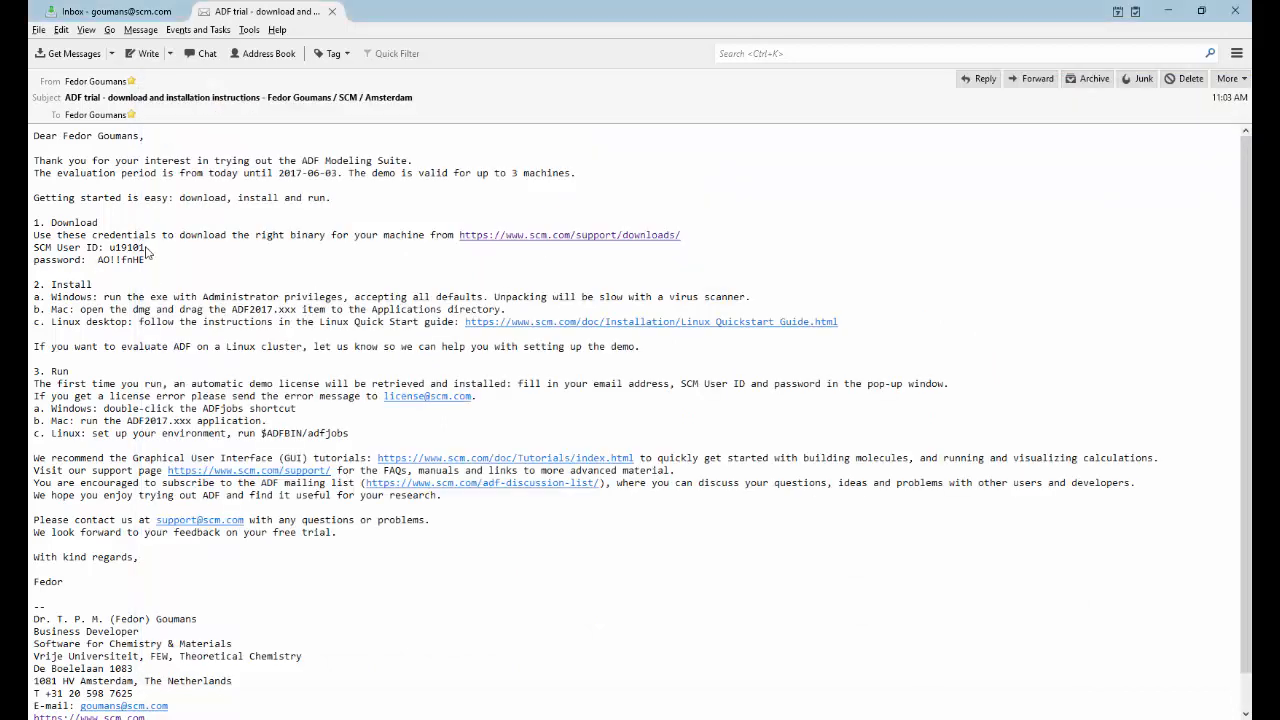
# Step: Copy the SCM user ID from the trial email and return to Chrome's download login
pyautogui.doubleClick(124, 248)
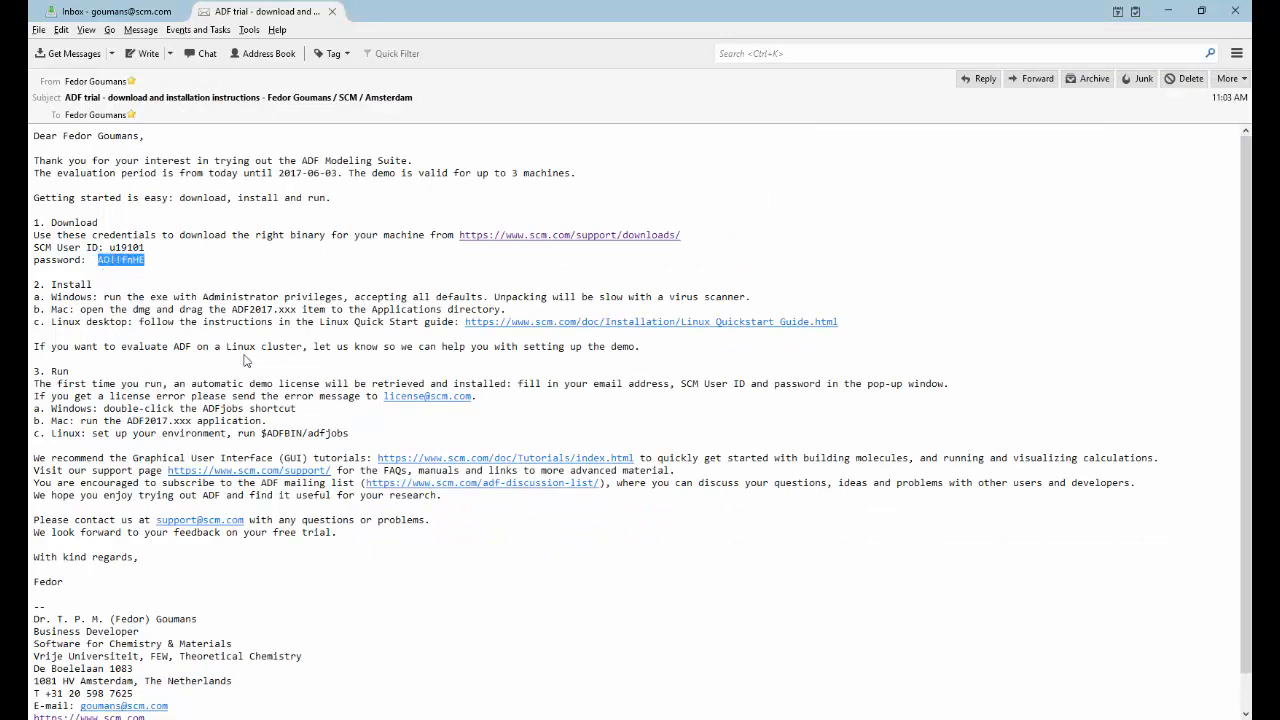
pyautogui.moveTo(244, 360)
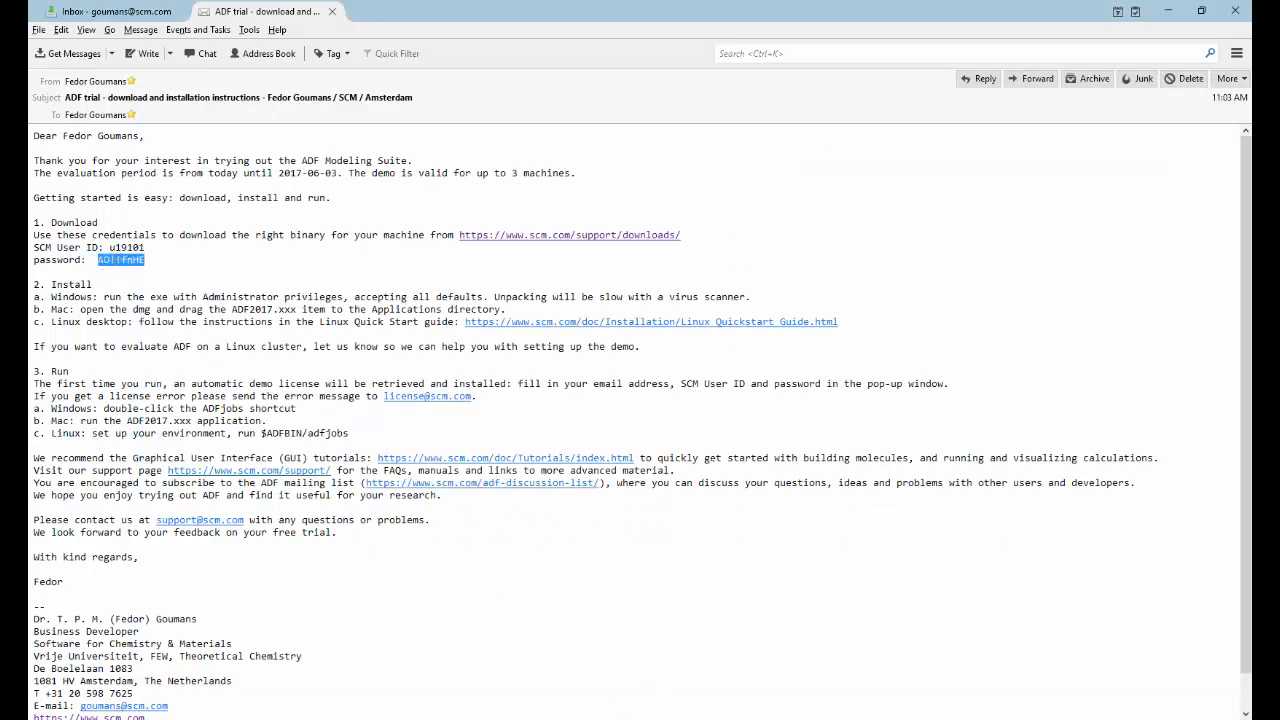
pyautogui.click(568, 234)
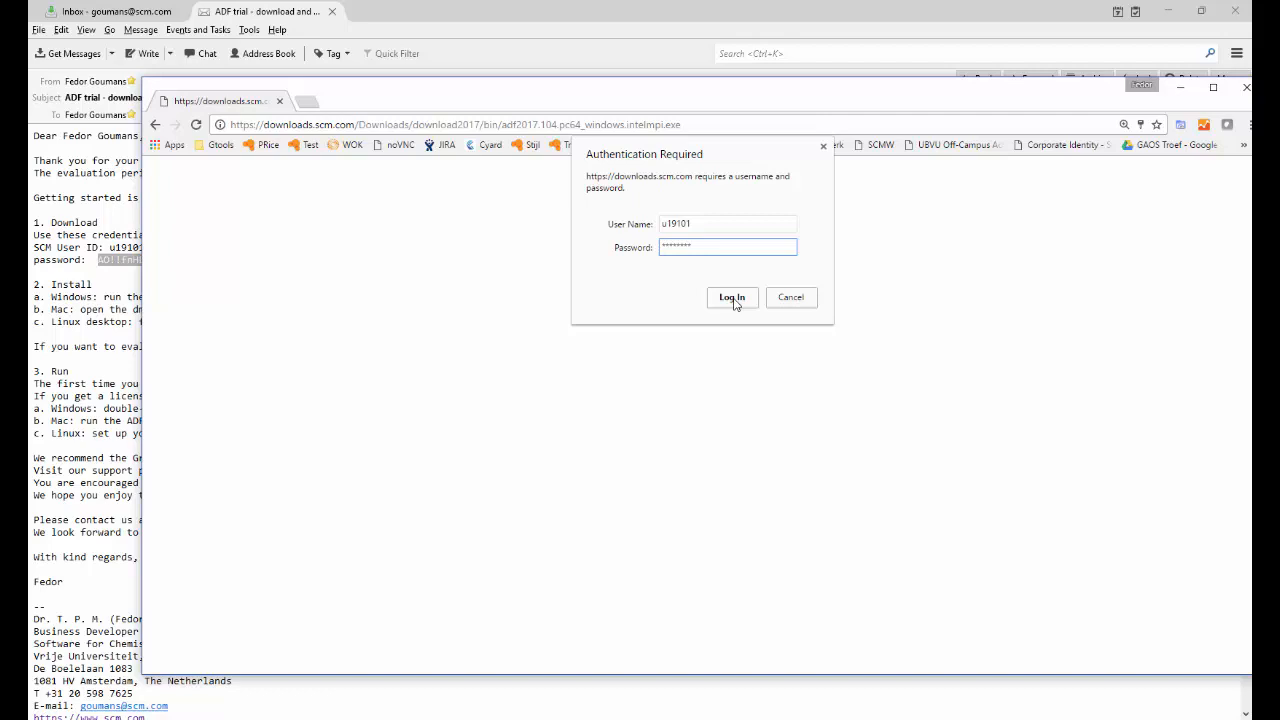
# Step: Log in with the SCM credentials so the adf2017.104 installer downloads
pyautogui.click(732, 296)
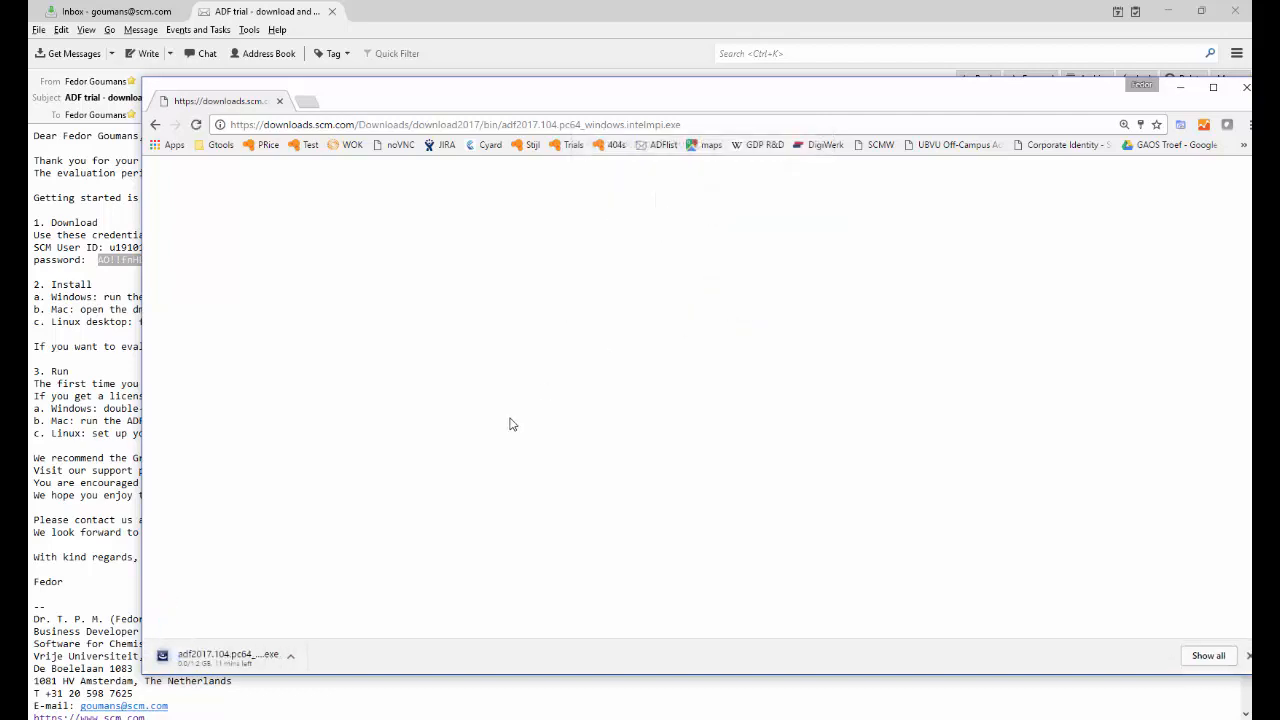
pyautogui.moveTo(420, 456)
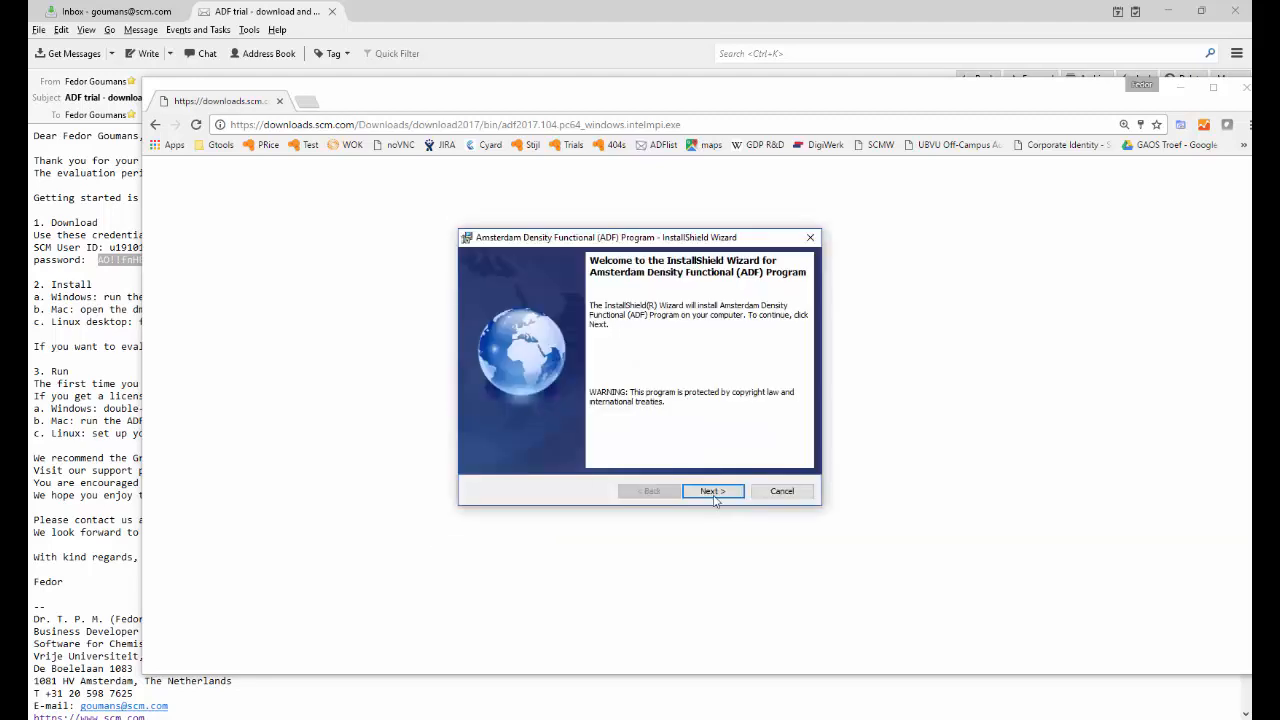
# Step: Step through the installer keeping the default ADF working directory and temporary files folder
pyautogui.click(712, 492)
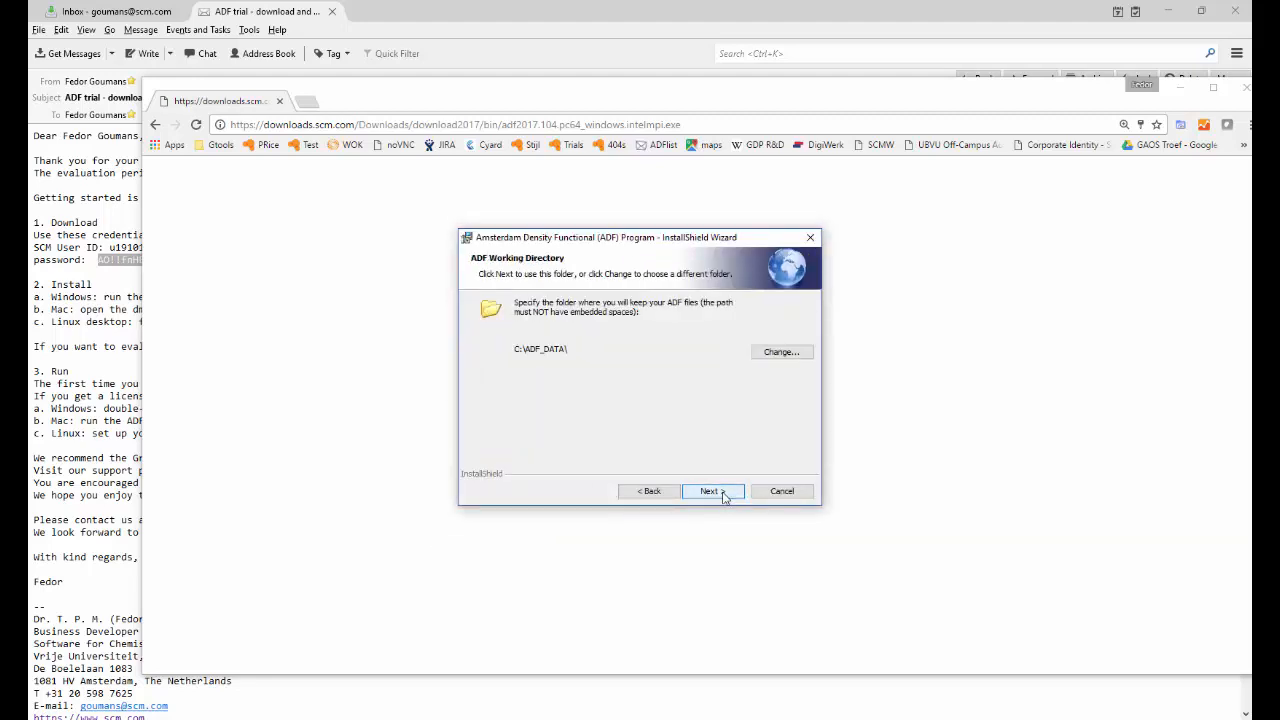
pyautogui.click(710, 492)
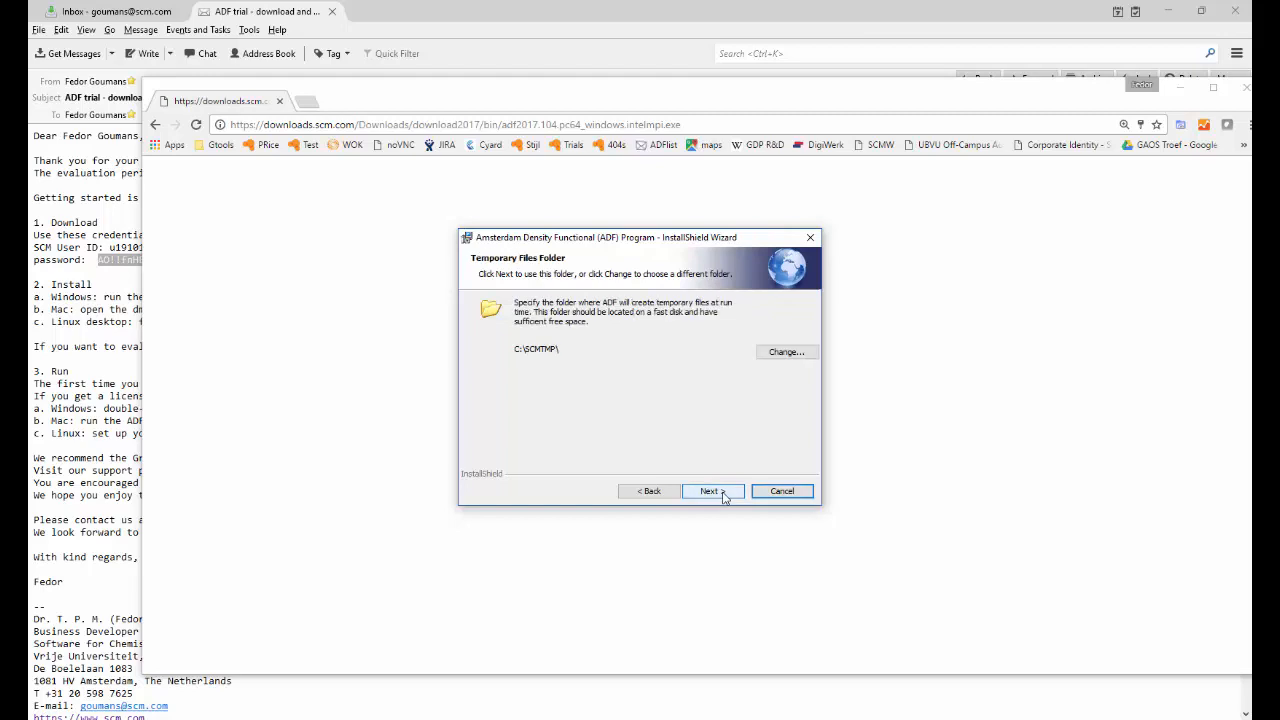
pyautogui.click(708, 492)
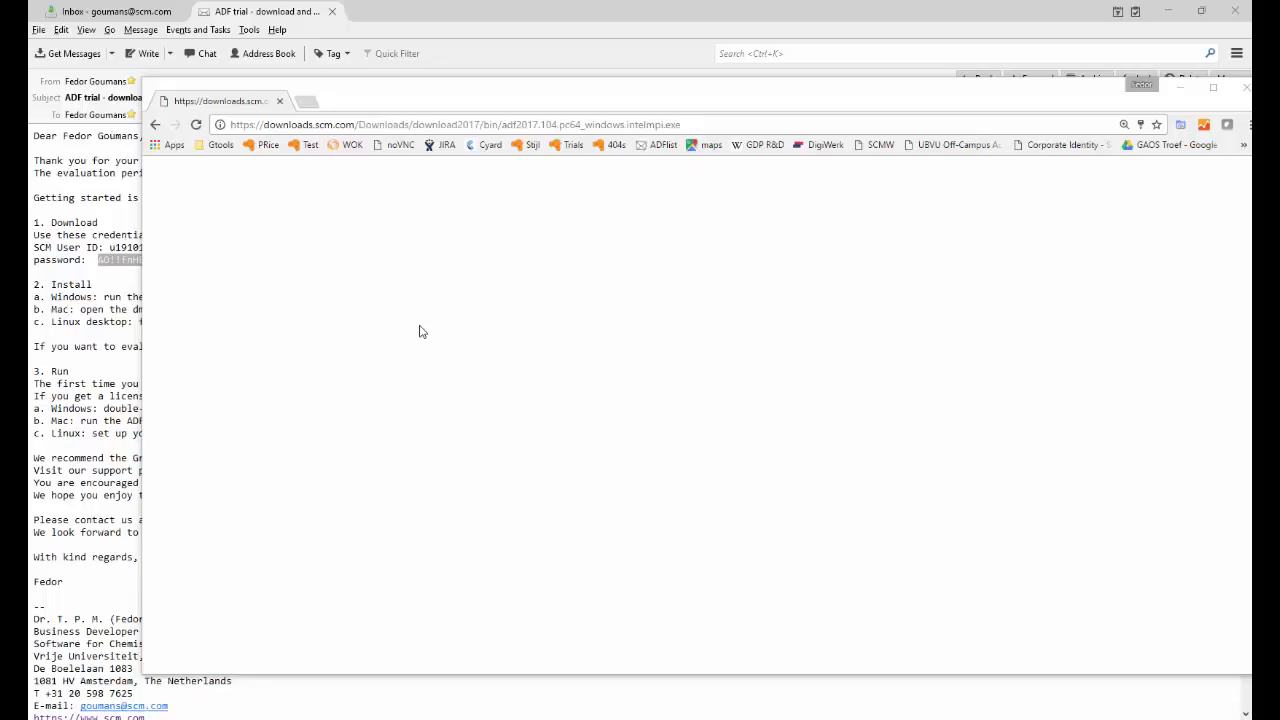
pyautogui.moveTo(420, 328)
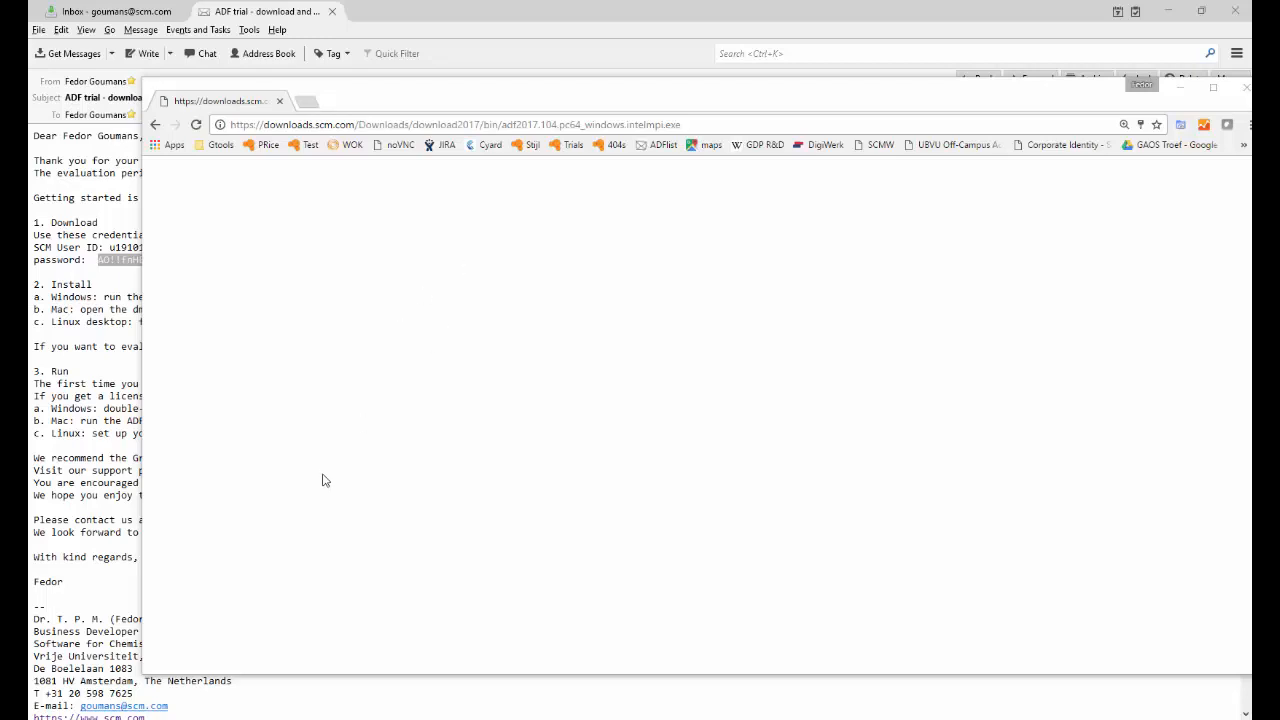
pyautogui.moveTo(1200, 10)
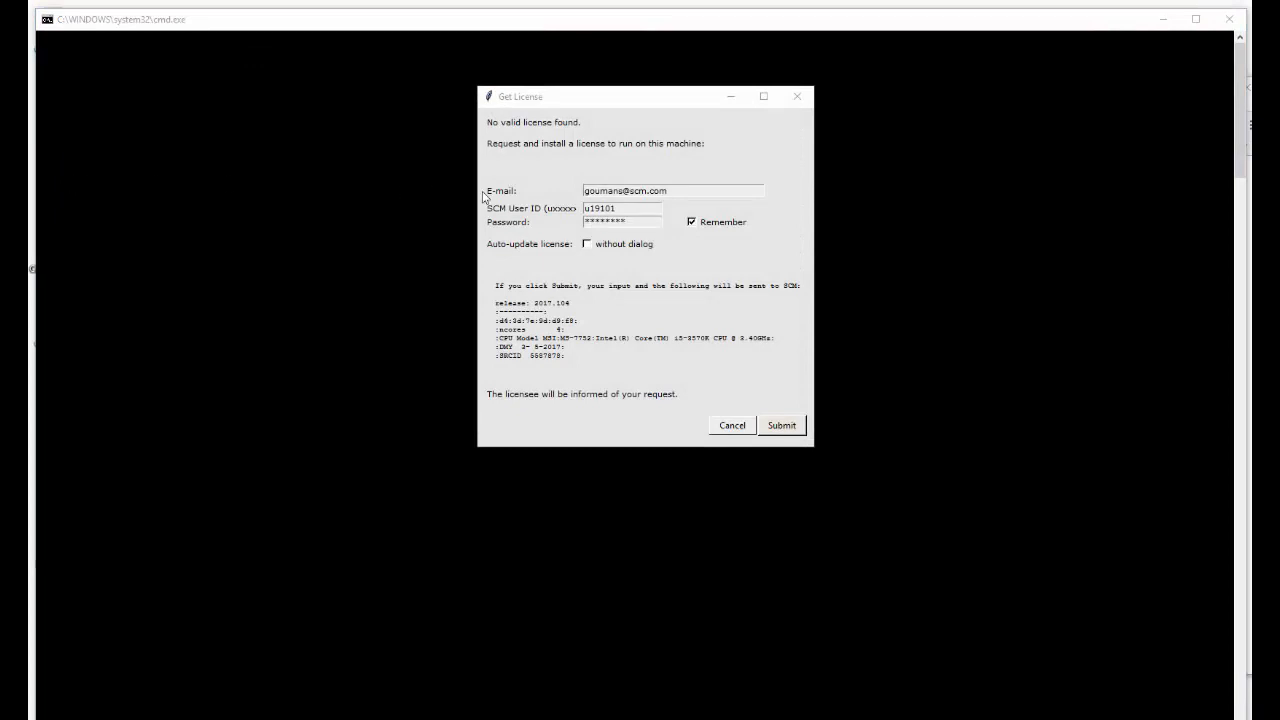
pyautogui.moveTo(756, 274)
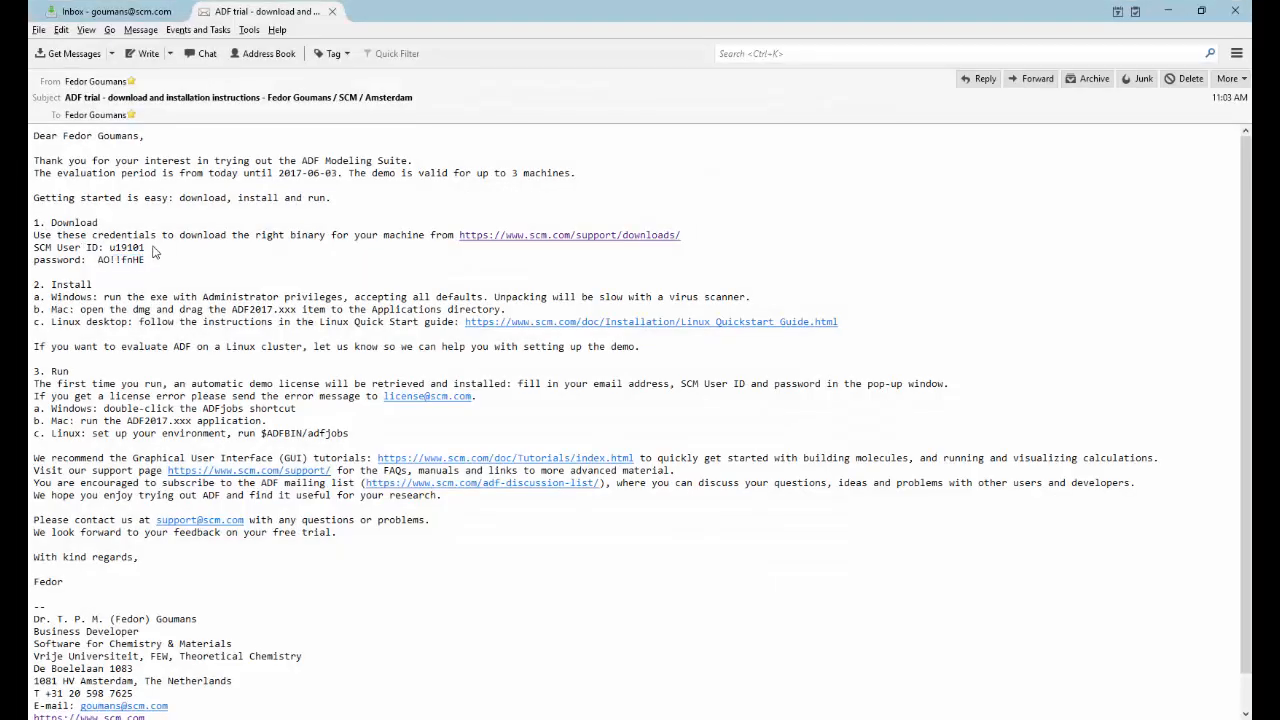
# Step: Copy the SCM user ID and password from the email into Get License and submit the request
pyautogui.doubleClick(124, 248)
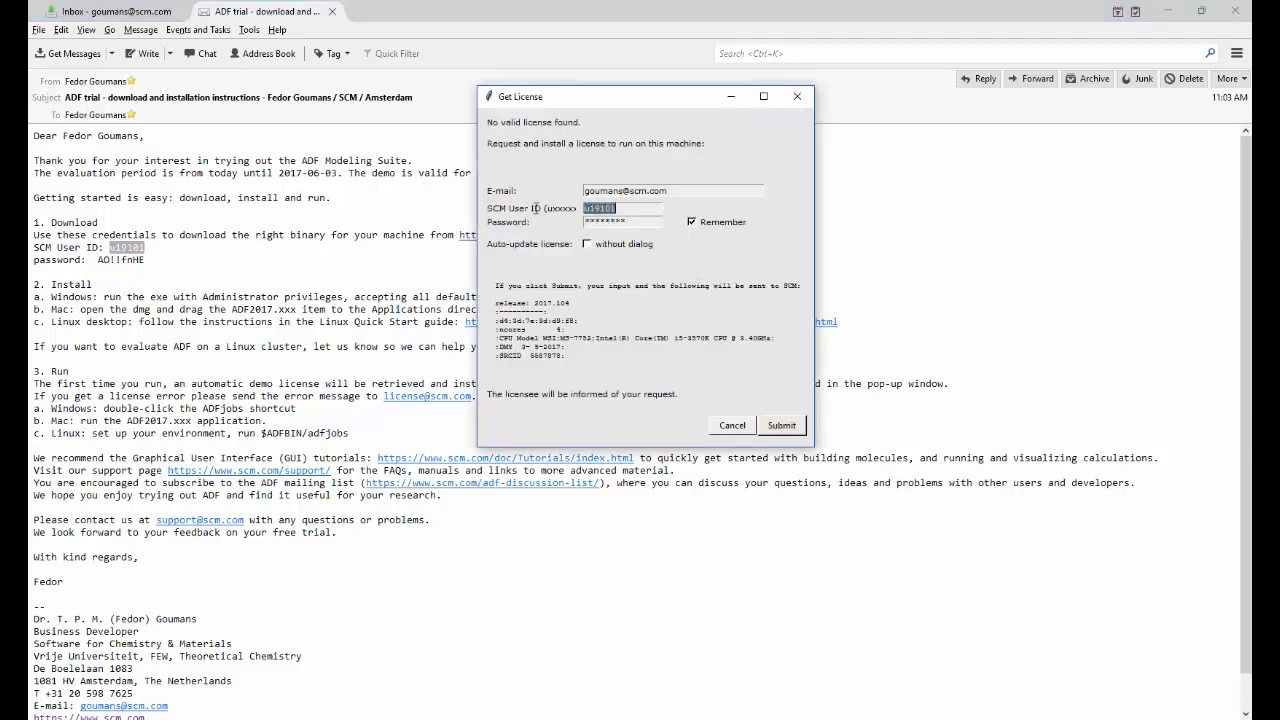
pyautogui.click(732, 424)
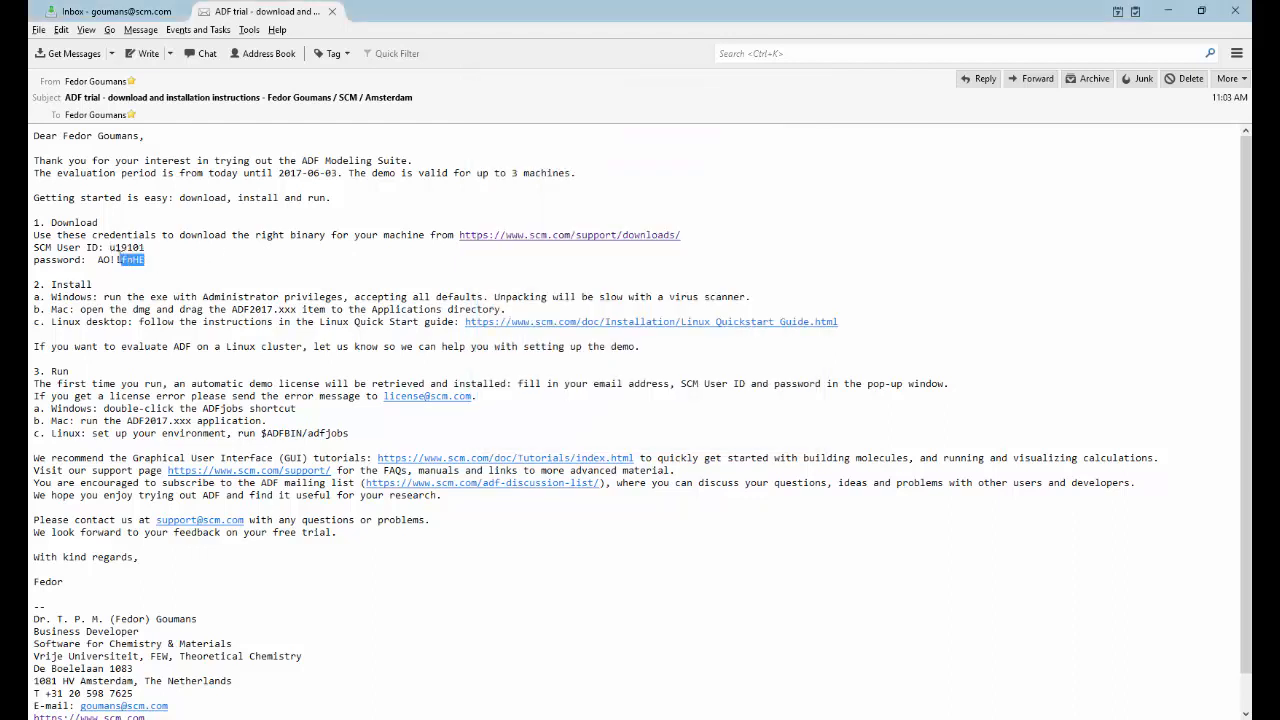
pyautogui.doubleClick(120, 260)
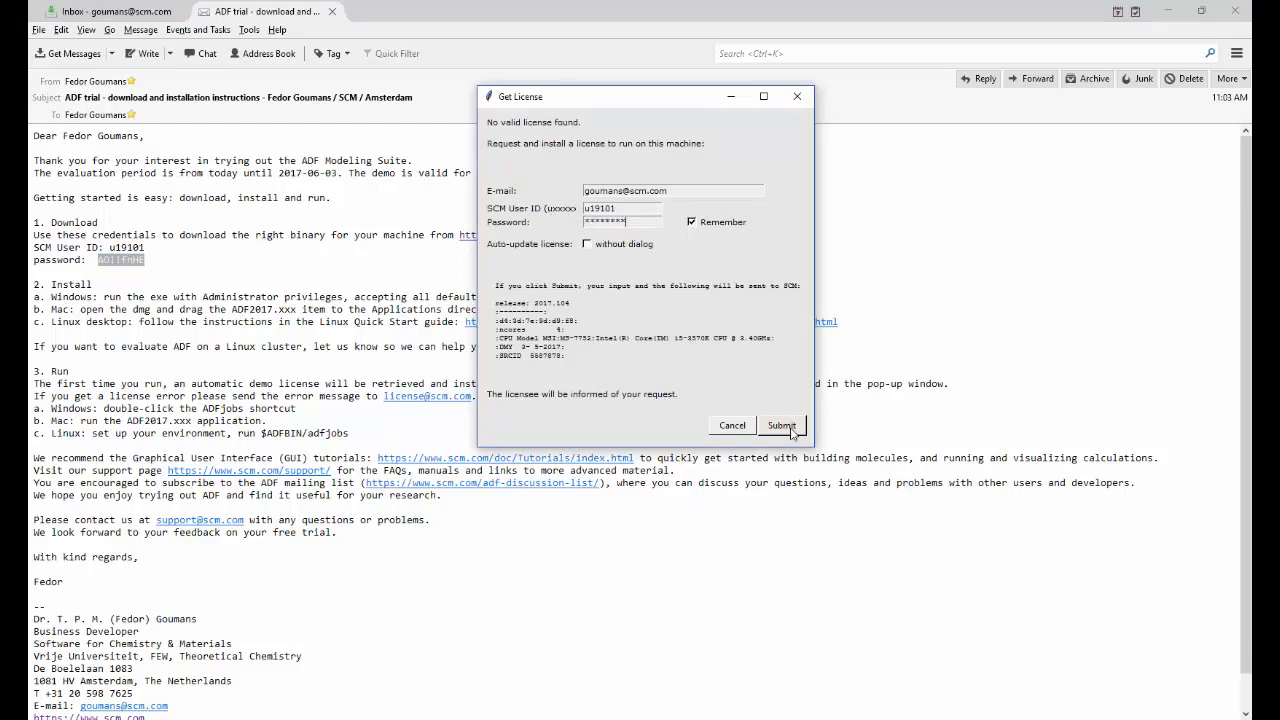
pyautogui.click(780, 424)
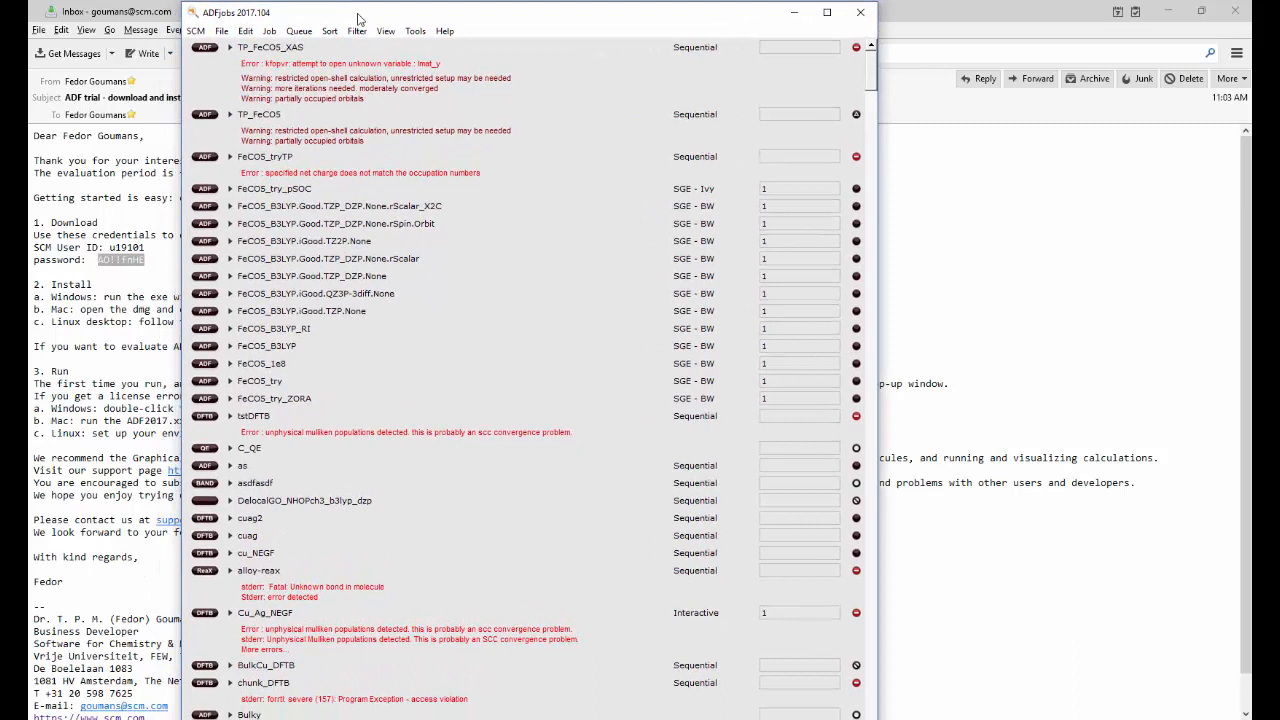
pyautogui.moveTo(352, 180)
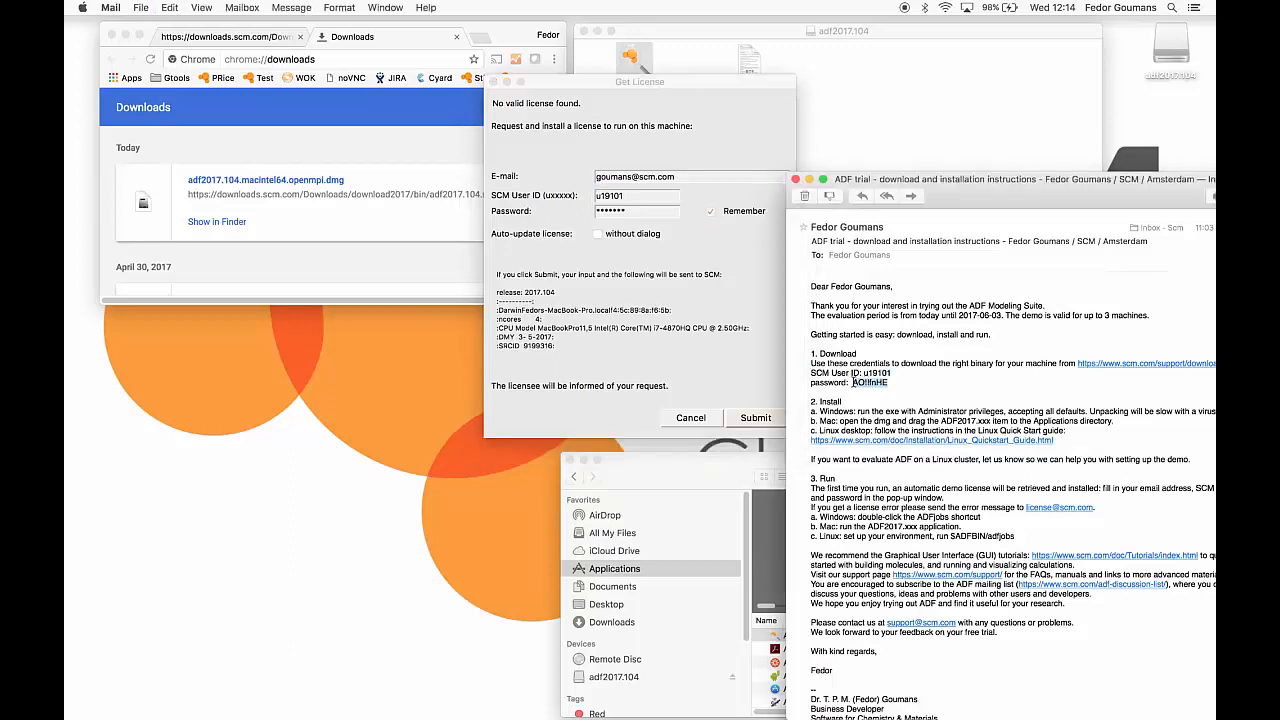
# Step: Replace the Mac Get License password entry with the password copied from the trial email
pyautogui.click(712, 212)
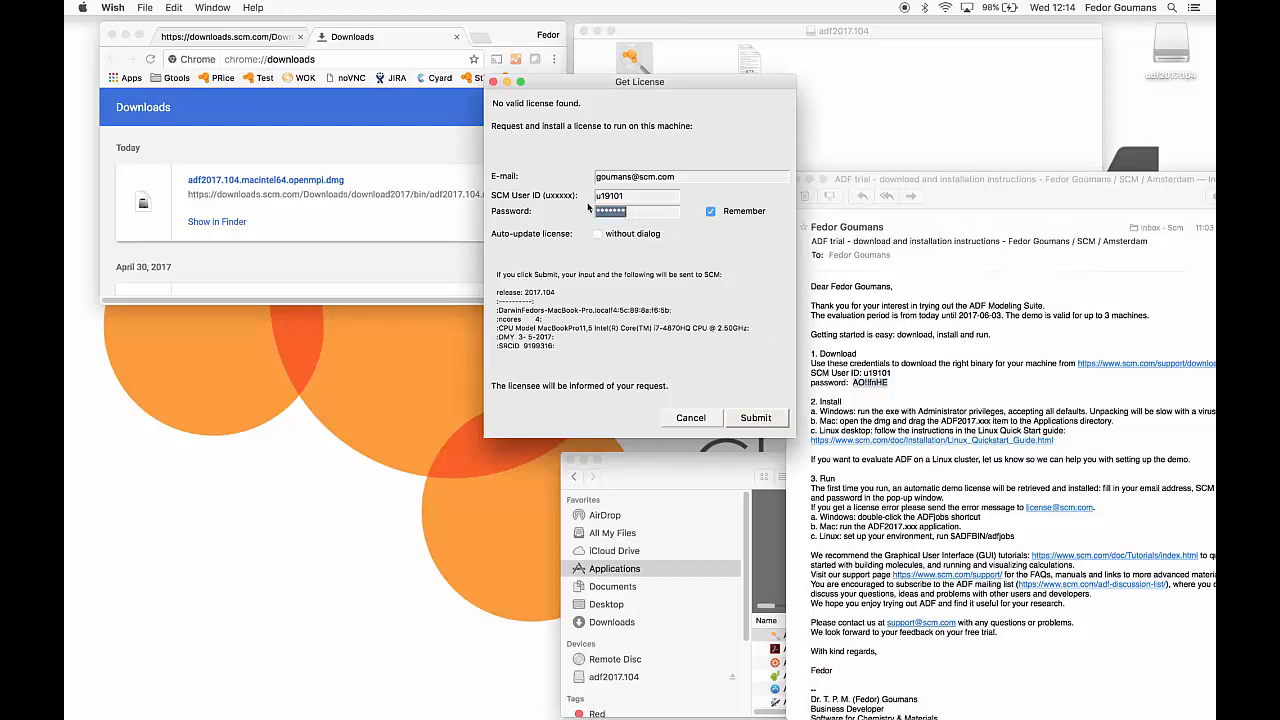